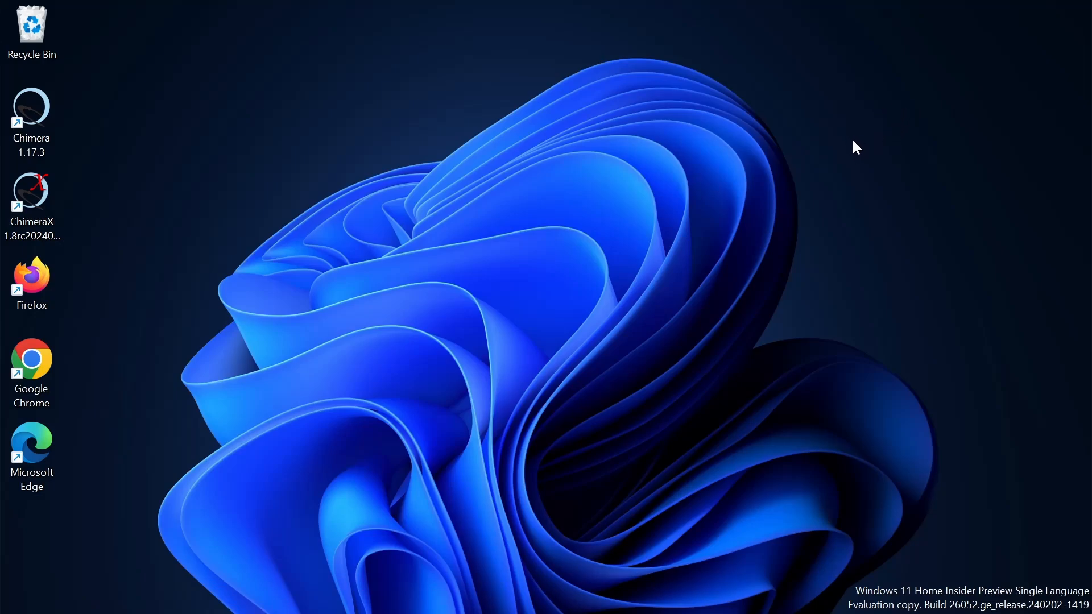
mouse_move(845, 138)
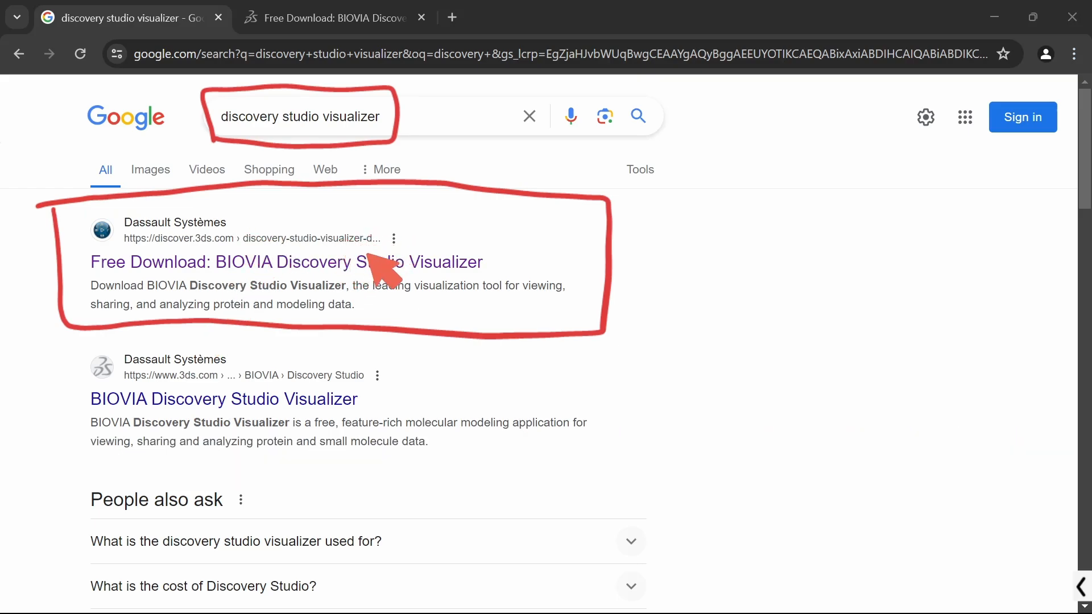
Go to the 'Free Download: BIOVIA Discovery Studio Visualizer' result from the Google search.
left_click(331, 18)
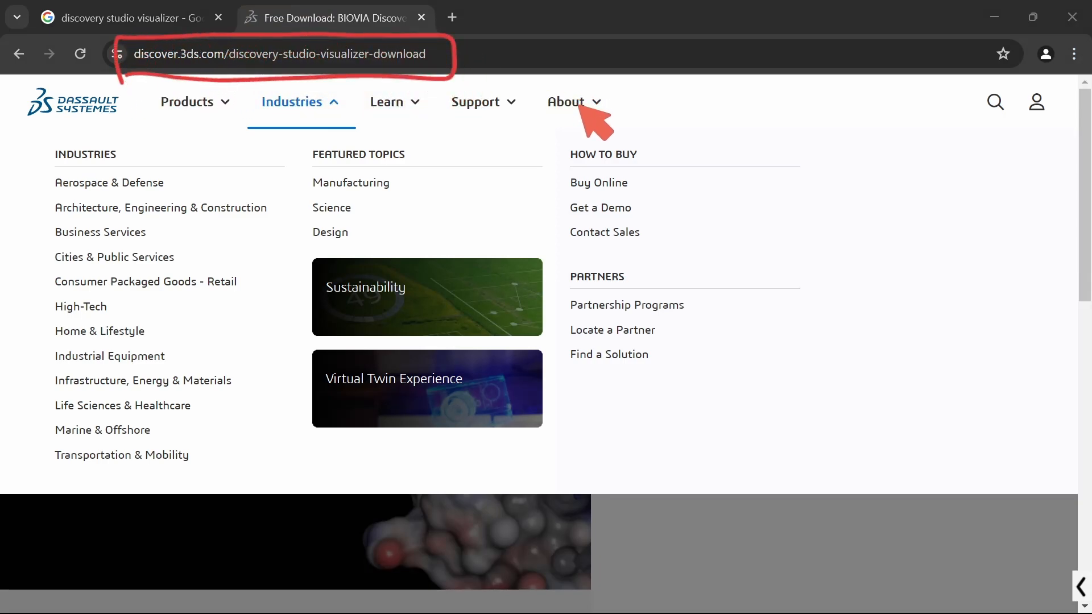
mouse_move(732, 185)
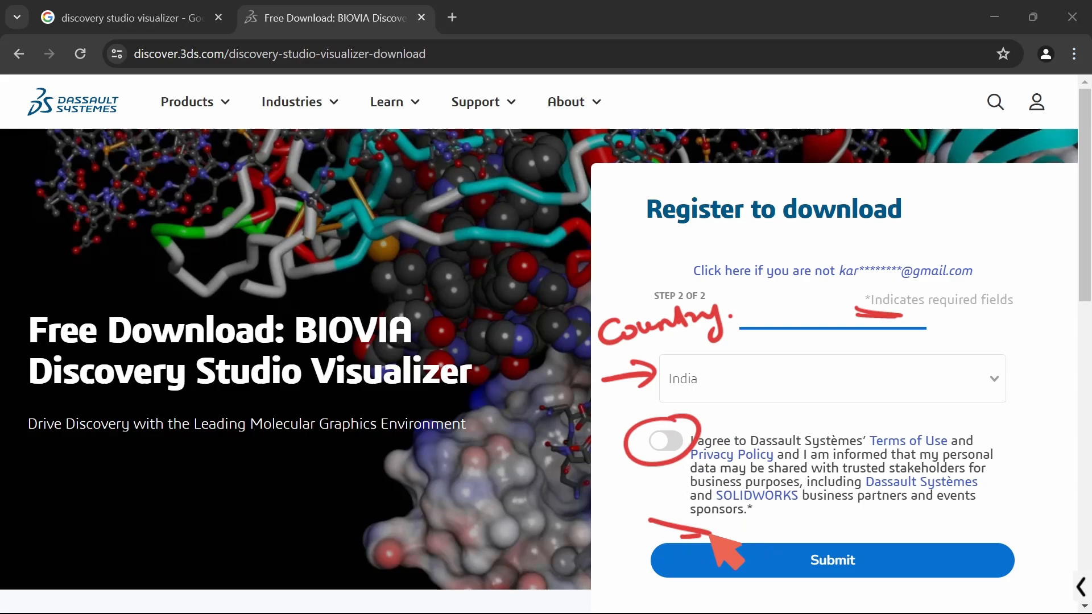
Agree to the Terms of Use and submit the registration with India as the country.
left_click(665, 441)
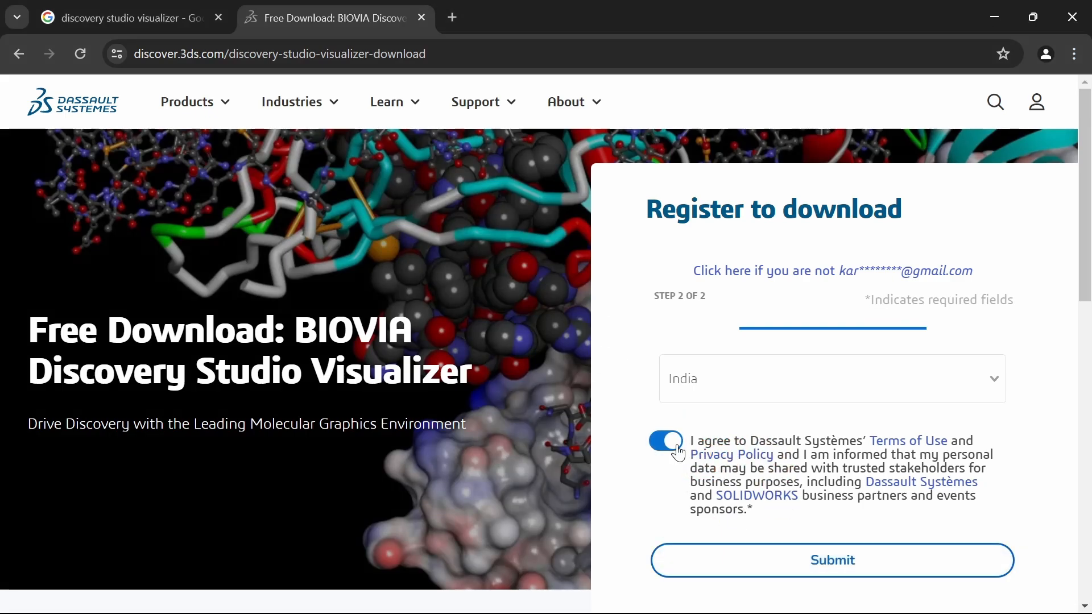
left_click(832, 560)
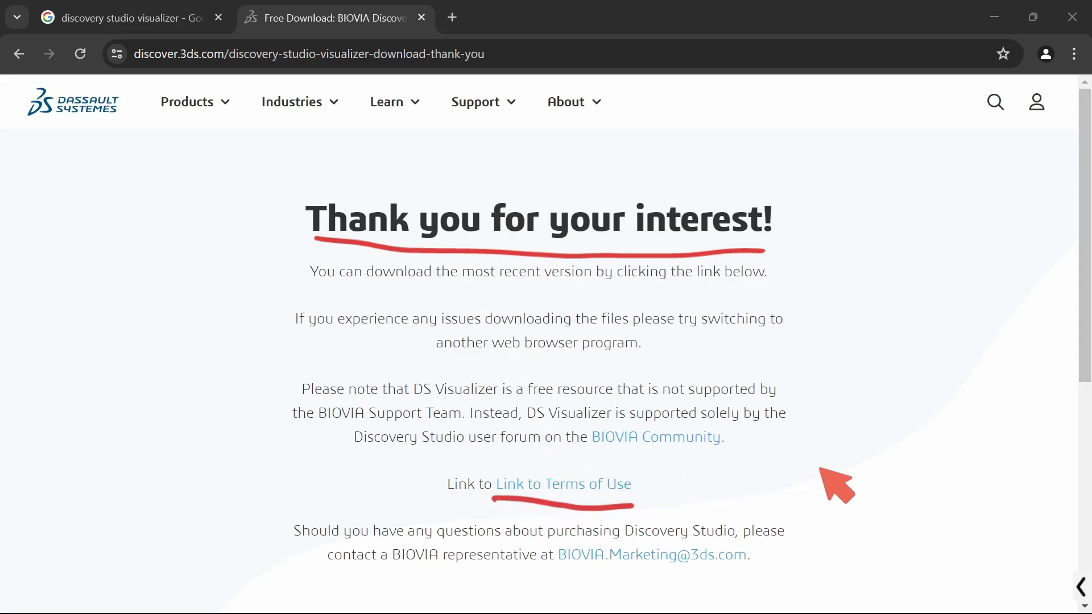
Start the Windows 64-bit DS Visualizer client download and pause it.
scroll("down", 3)
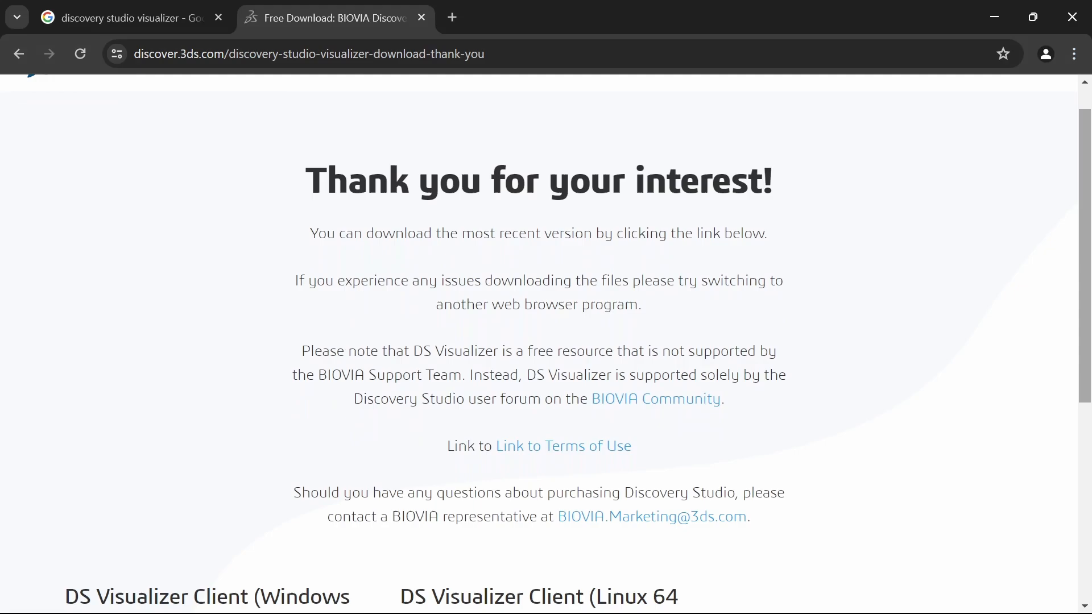
scroll("down", 3)
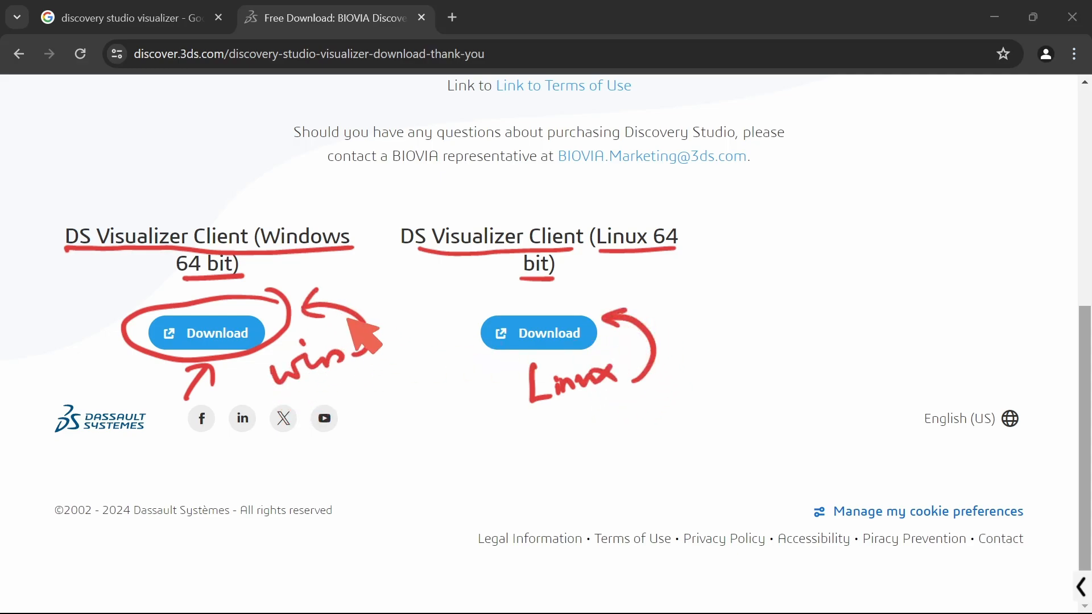
left_click(206, 333)
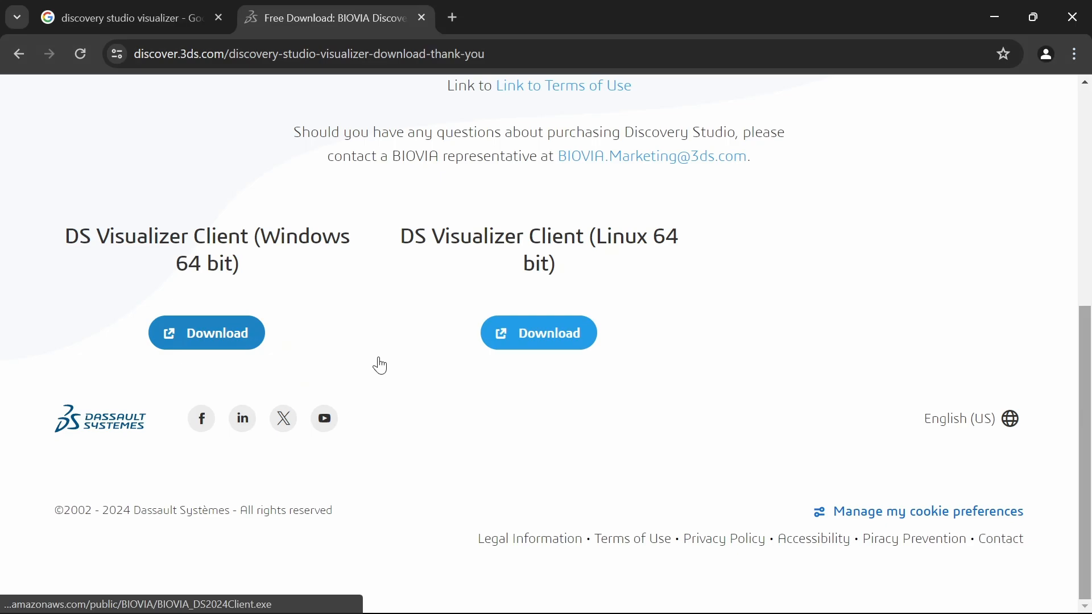
left_click(206, 332)
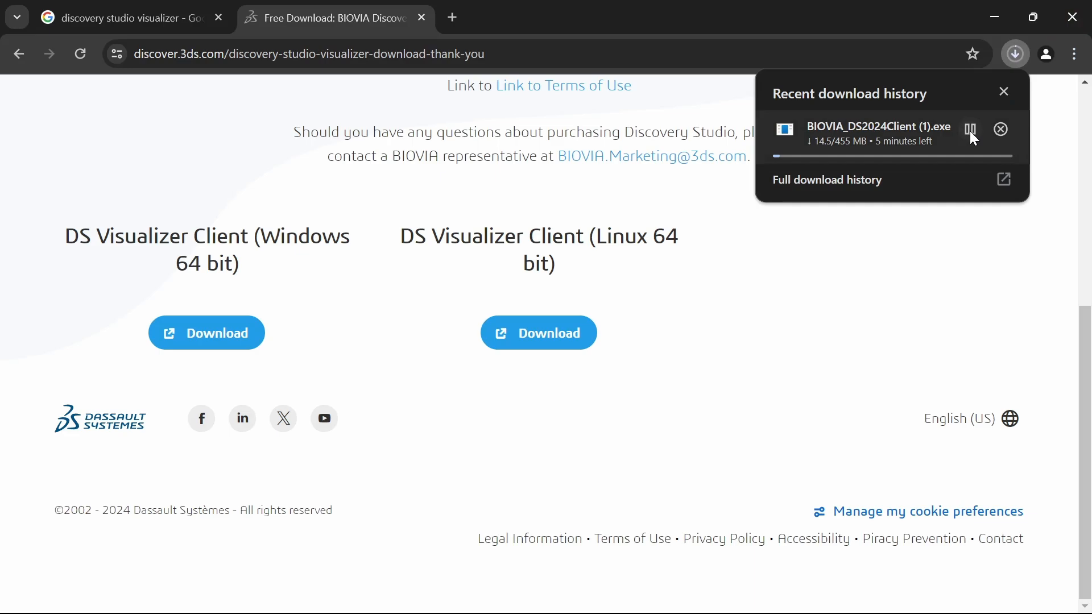
left_click(971, 130)
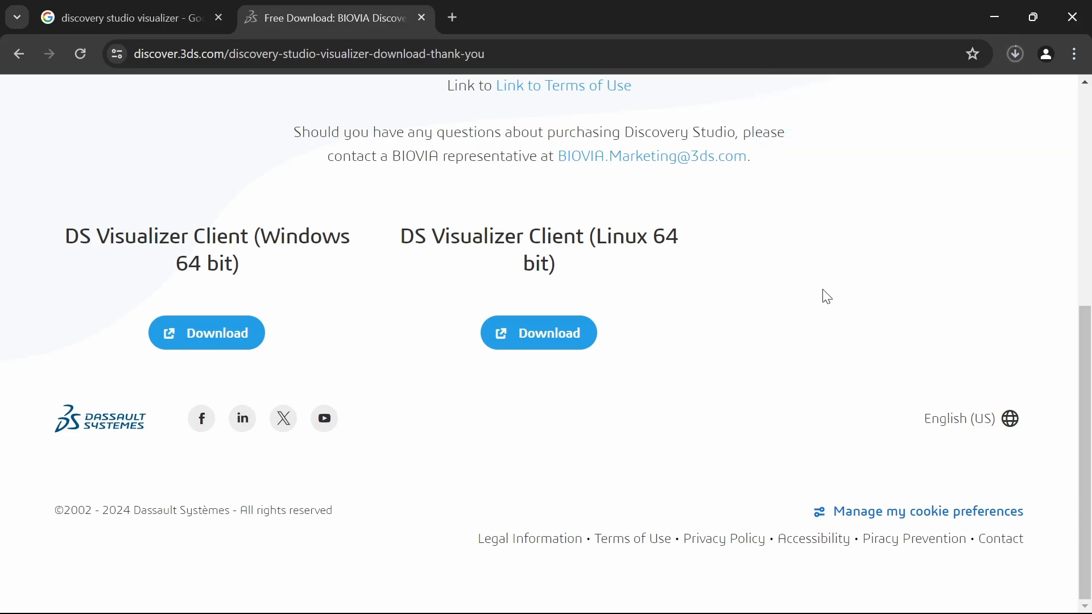
Start the Linux 64-bit client download, pause it, and view the recent download history.
left_click(538, 334)
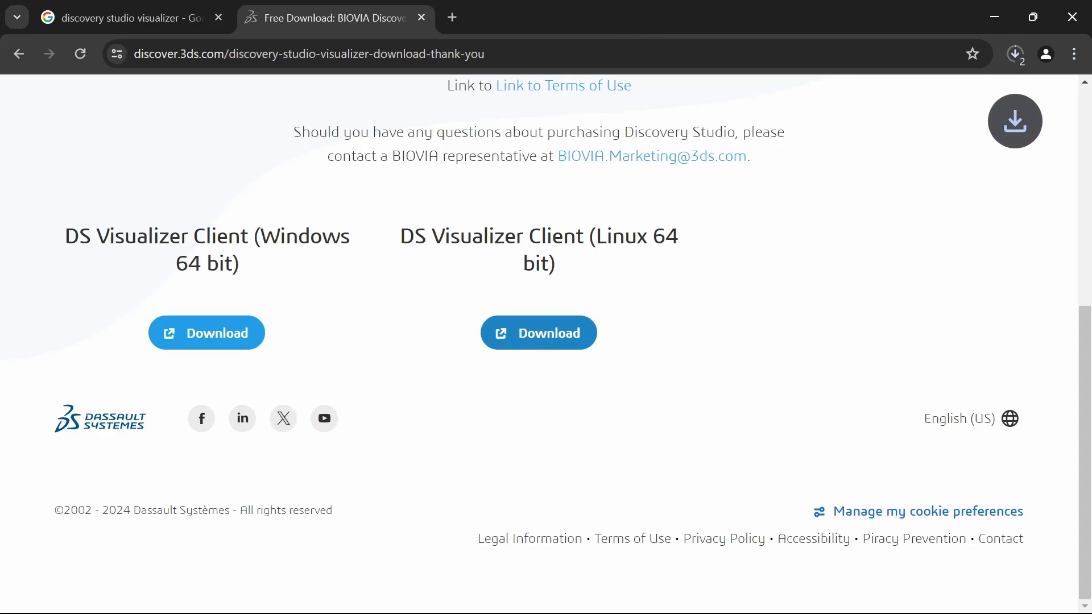
left_click(1016, 53)
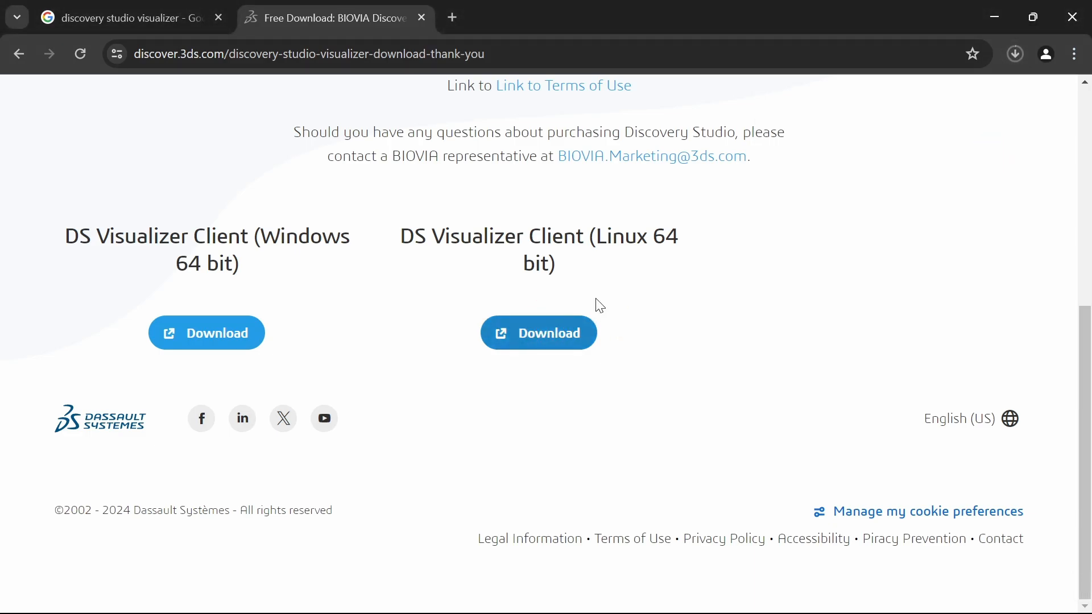
left_click(1015, 53)
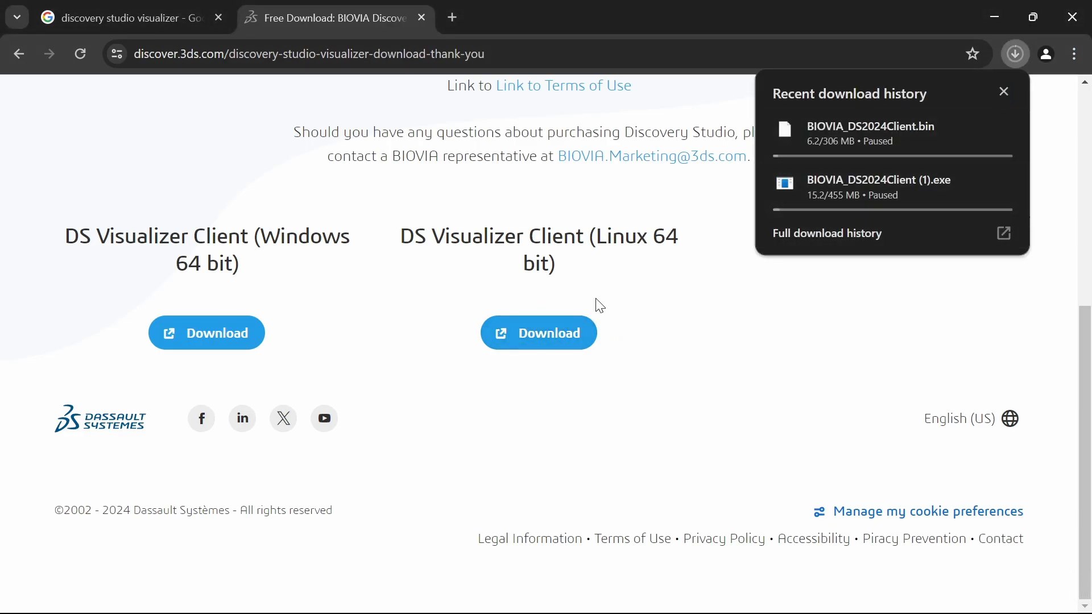
Go to Downloads in File Explorer and select the BIOVIA_DS2024Client installer.
left_click(827, 232)
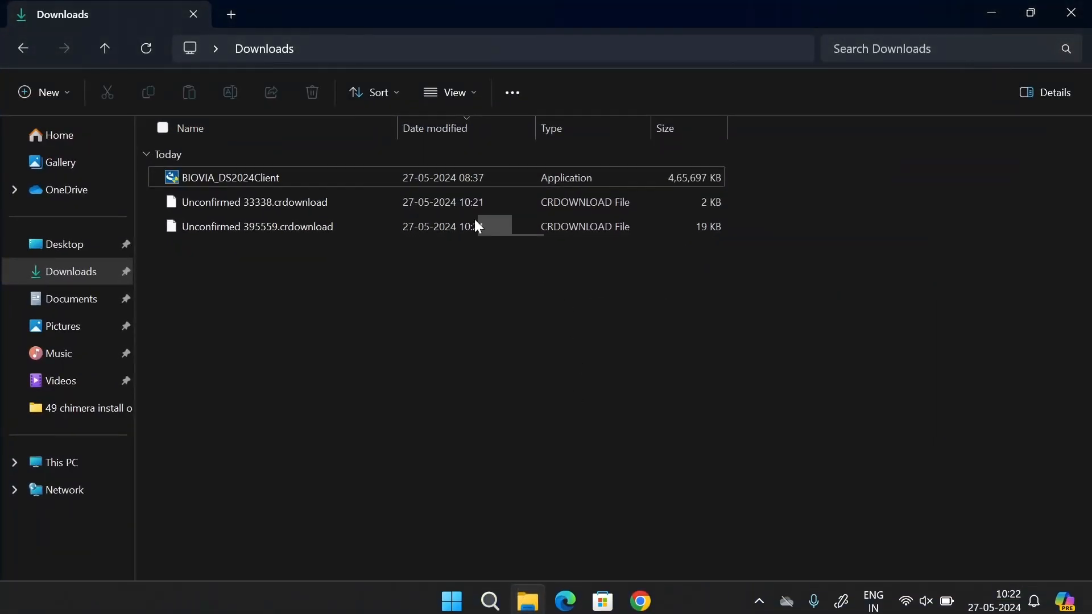
left_click(230, 178)
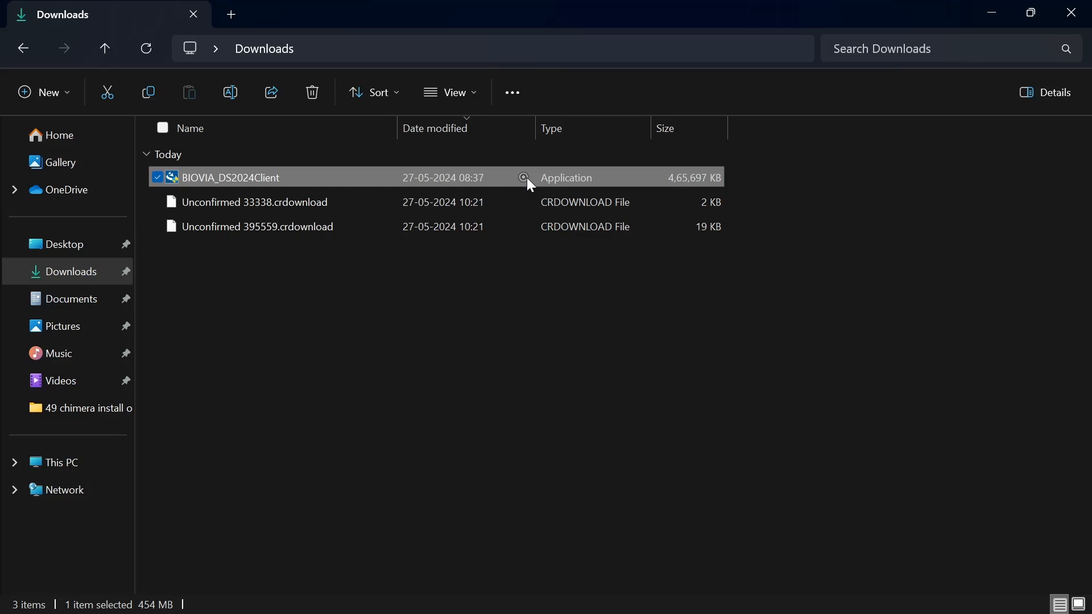
Launch BIOVIA_DS2024Client and install to the default C:\Program Files\BIOVIA\Discovery Studio 2024\ folder.
double_click(231, 178)
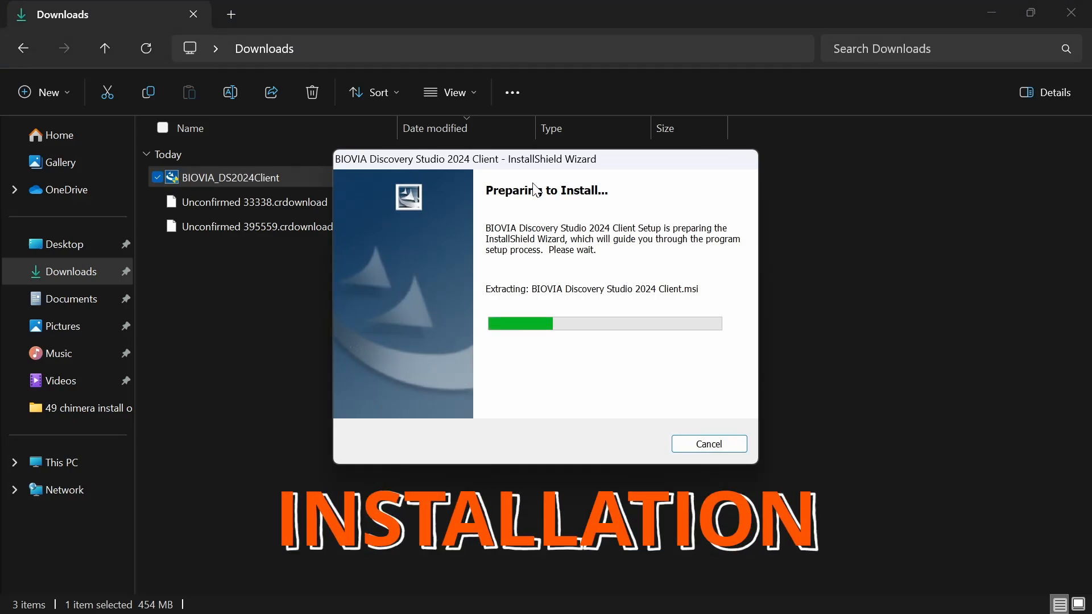
mouse_move(607, 383)
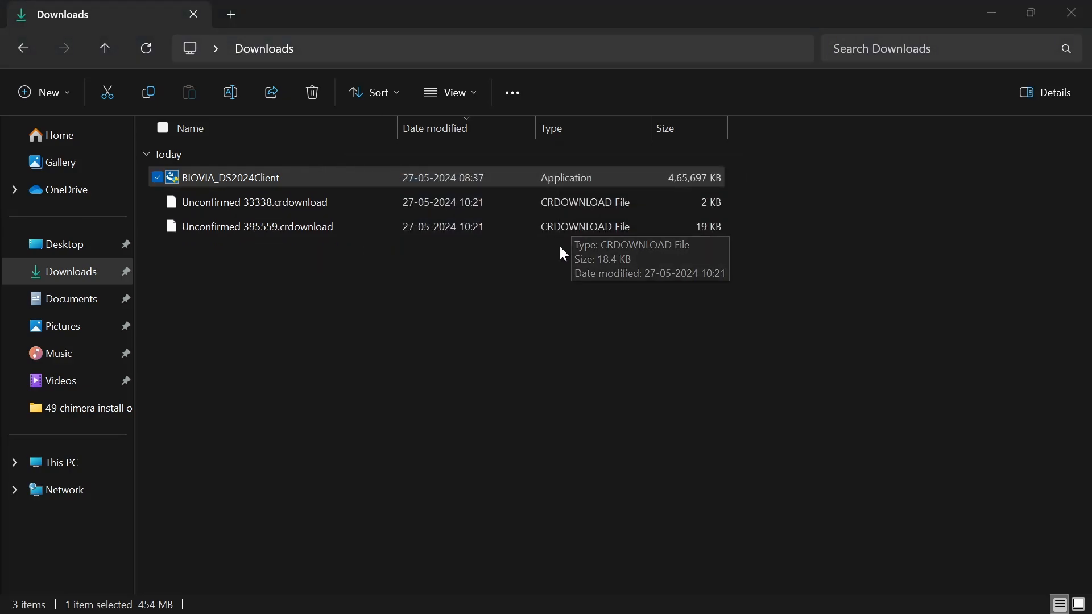
double_click(230, 178)
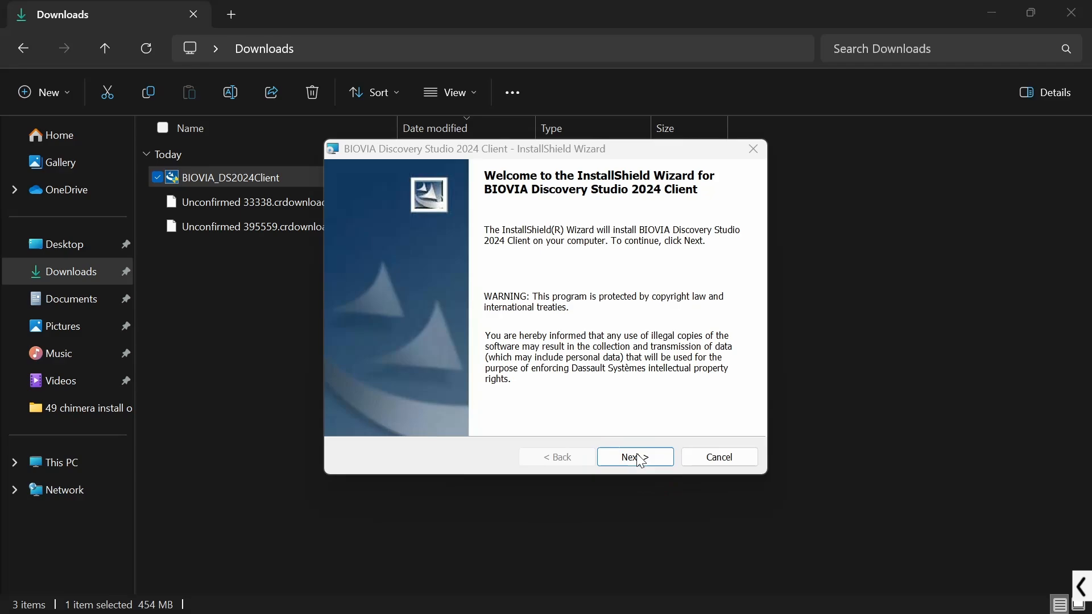
left_click(634, 458)
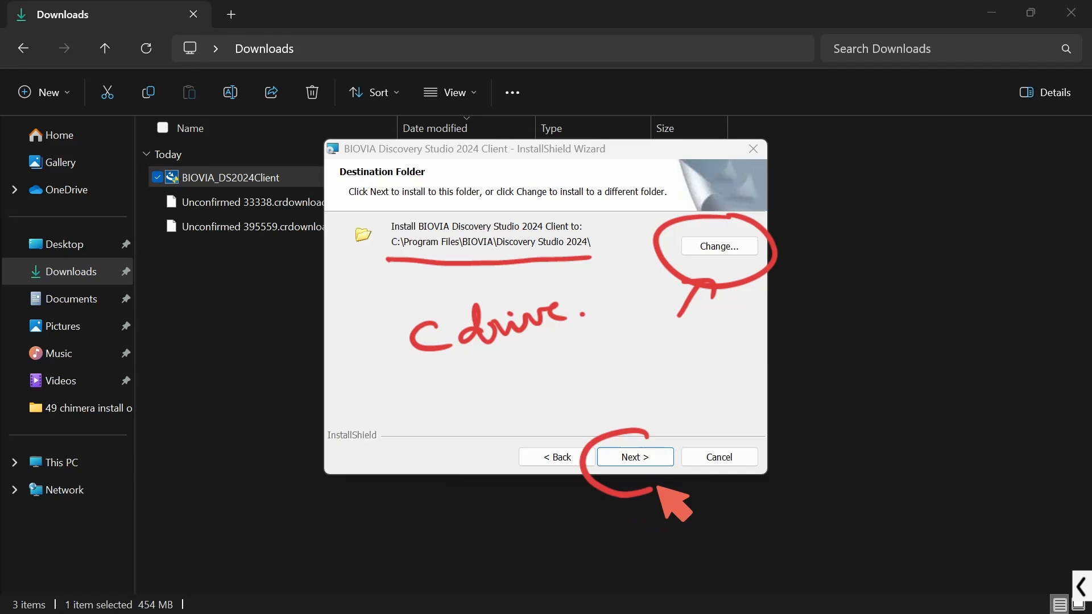
left_click(634, 457)
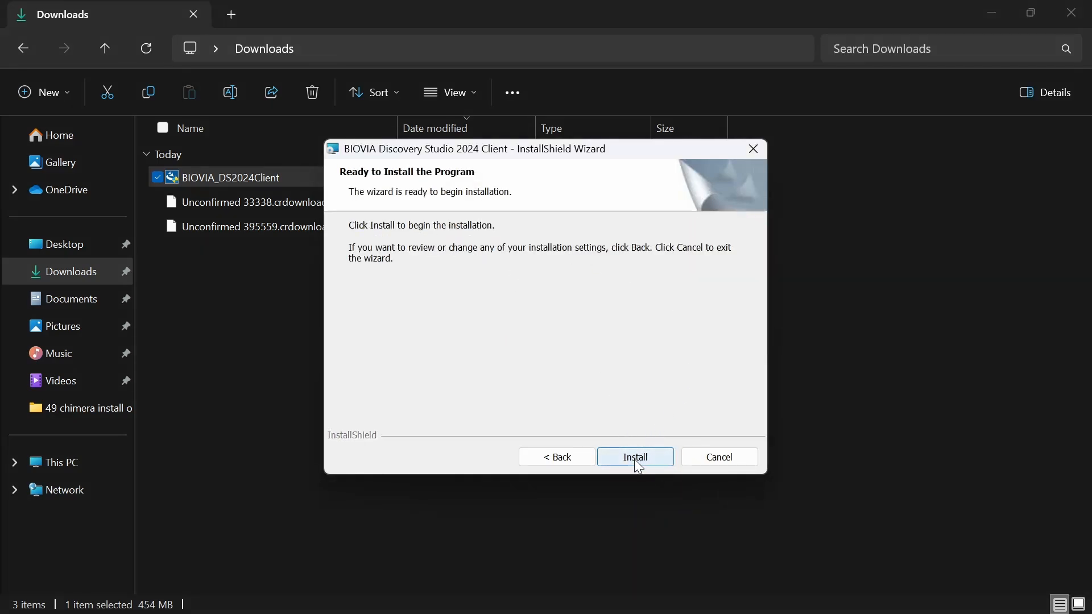
left_click(633, 458)
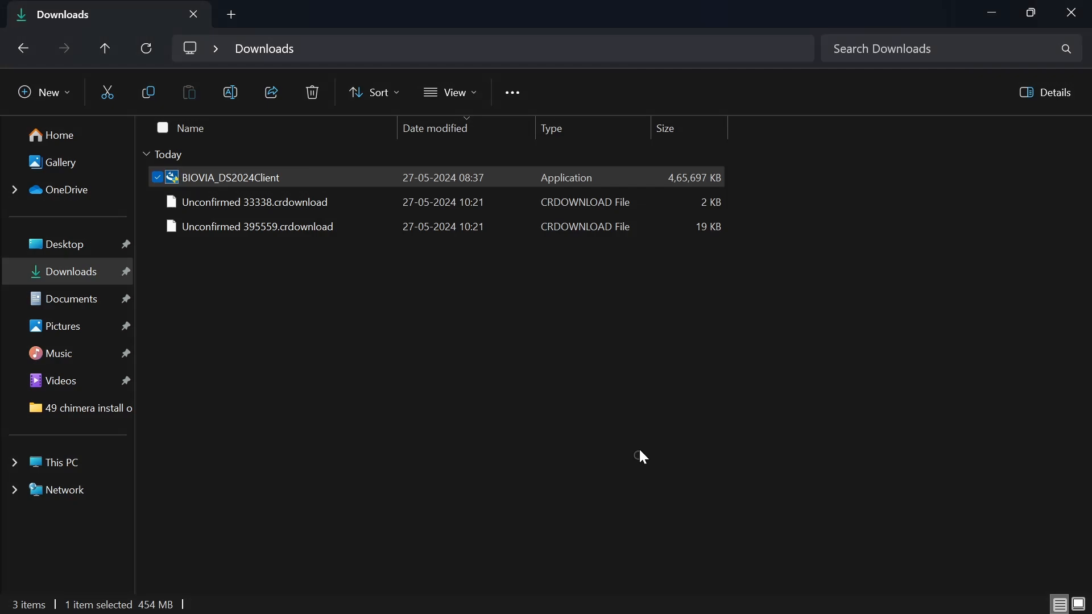
double_click(230, 178)
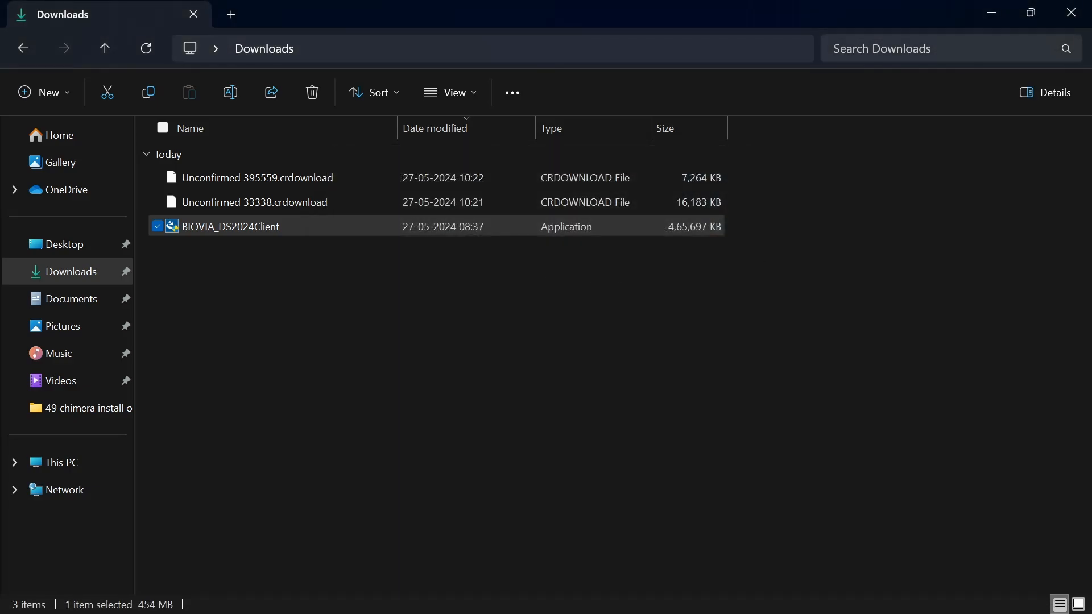
double_click(230, 227)
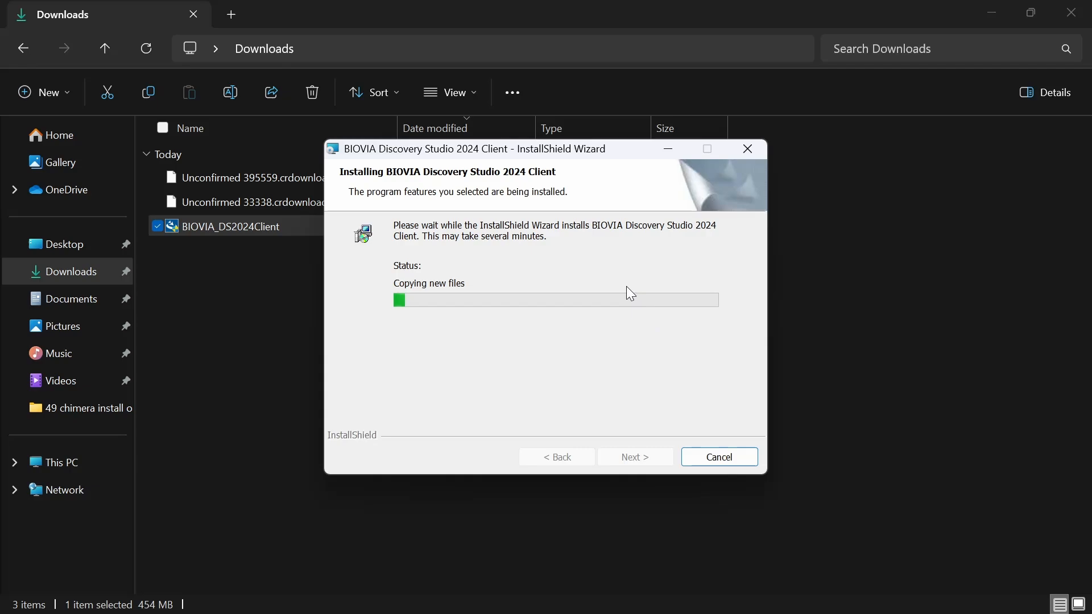
mouse_move(592, 316)
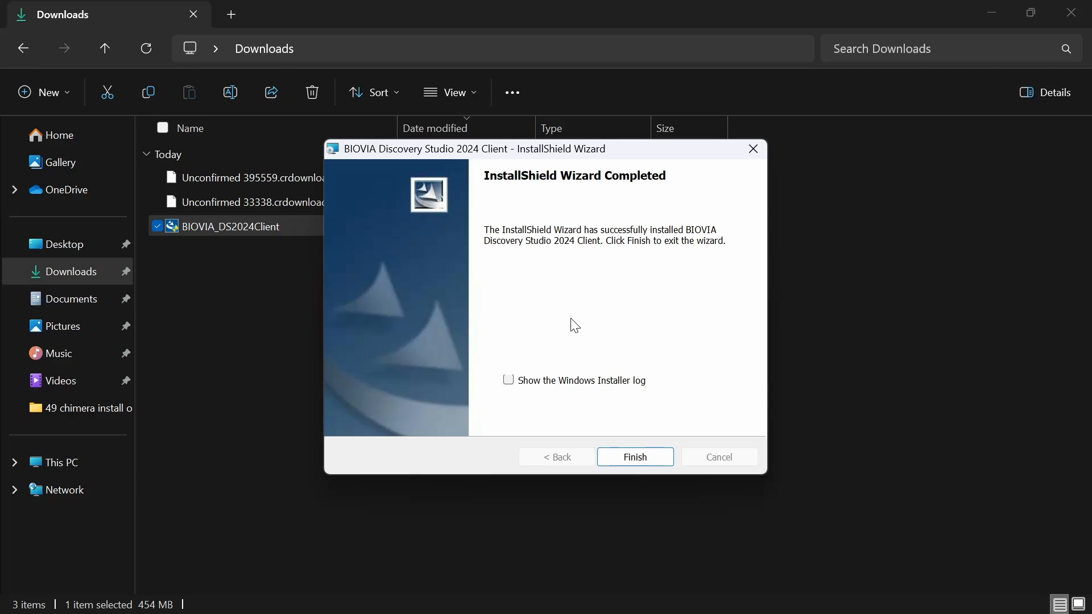
mouse_move(464, 427)
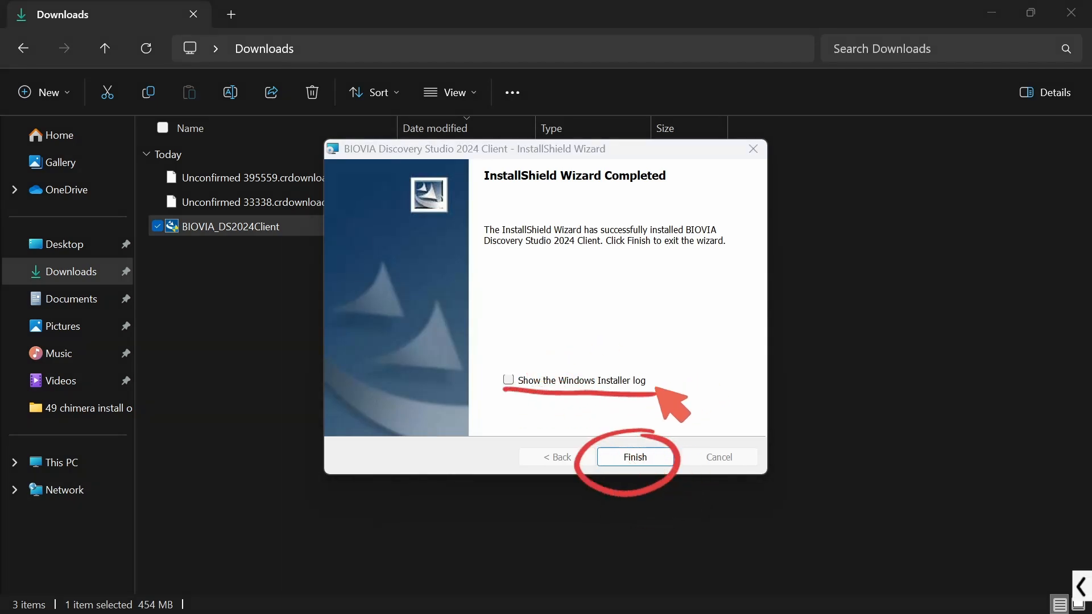
Finish the completed Discovery Studio 2024 Client installation and close the wizard.
left_click(633, 458)
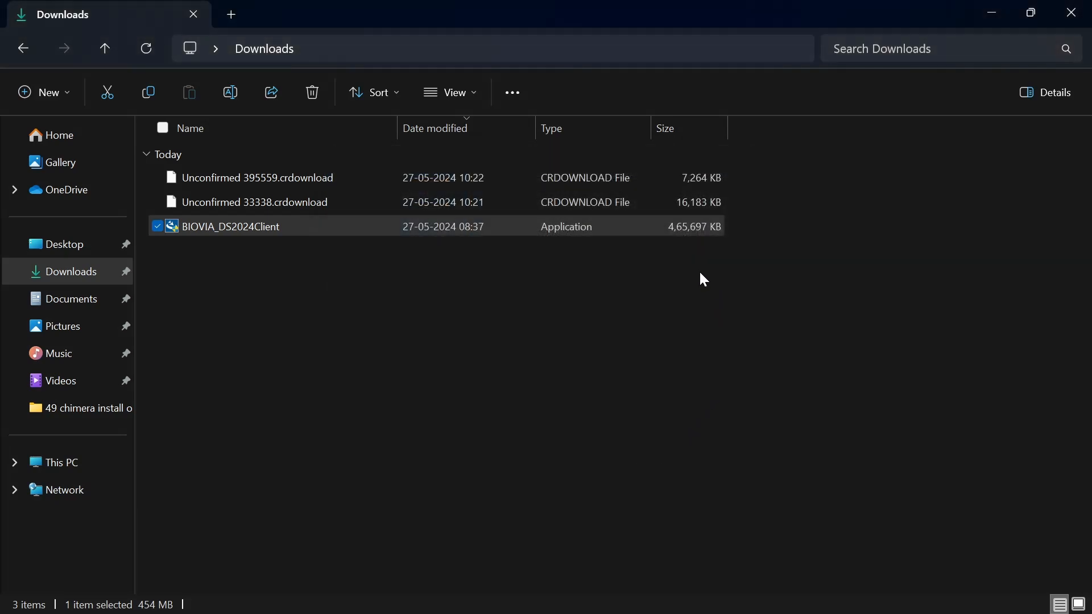
mouse_move(616, 219)
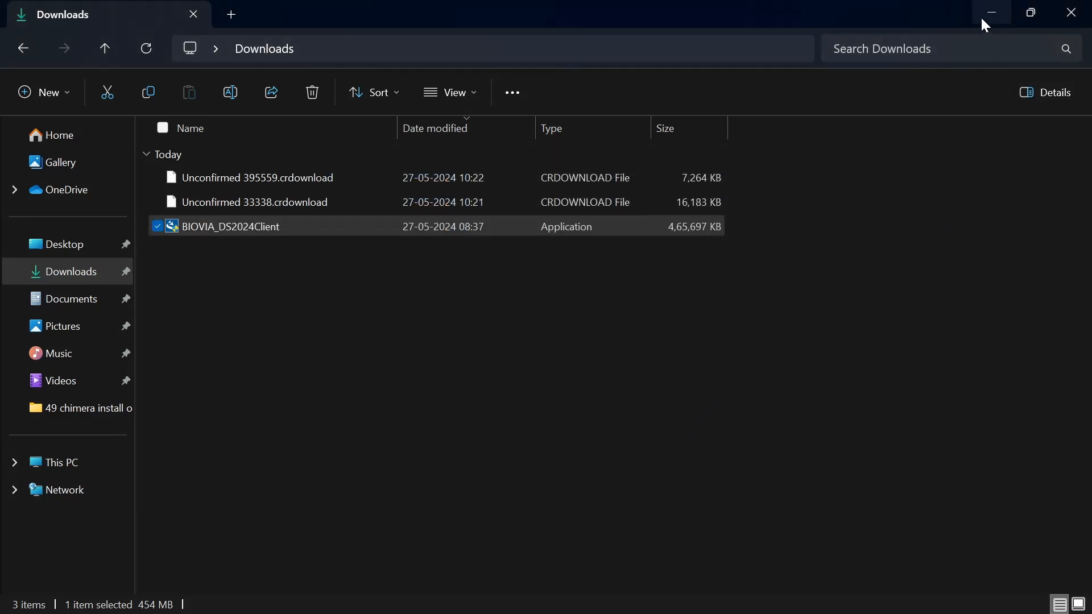
Minimize the Downloads window and select the Discovery Studio 2024 Client desktop shortcut.
left_click(991, 13)
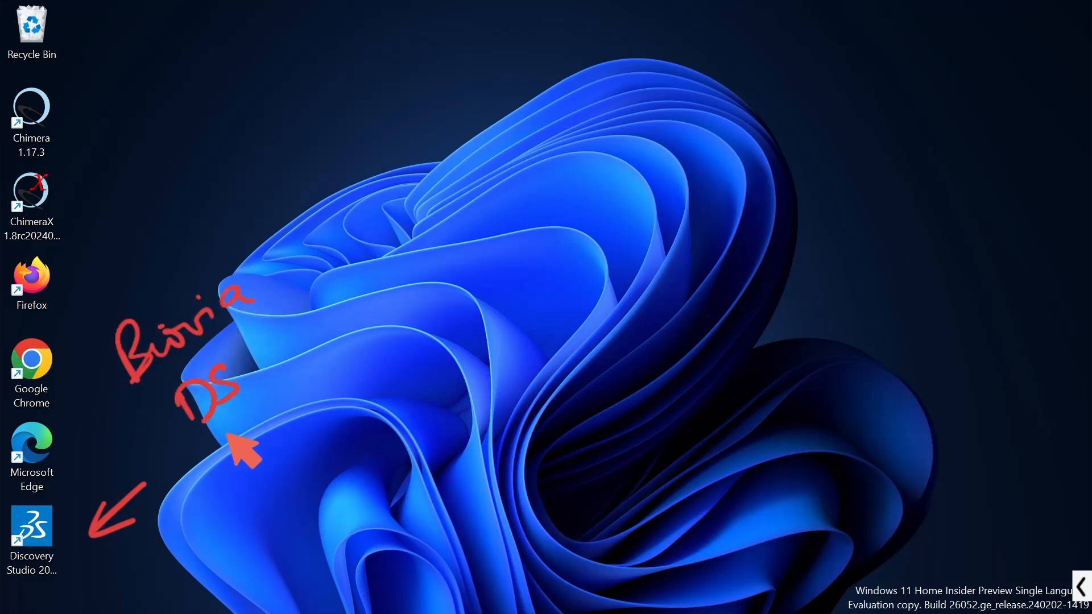
left_click(31, 532)
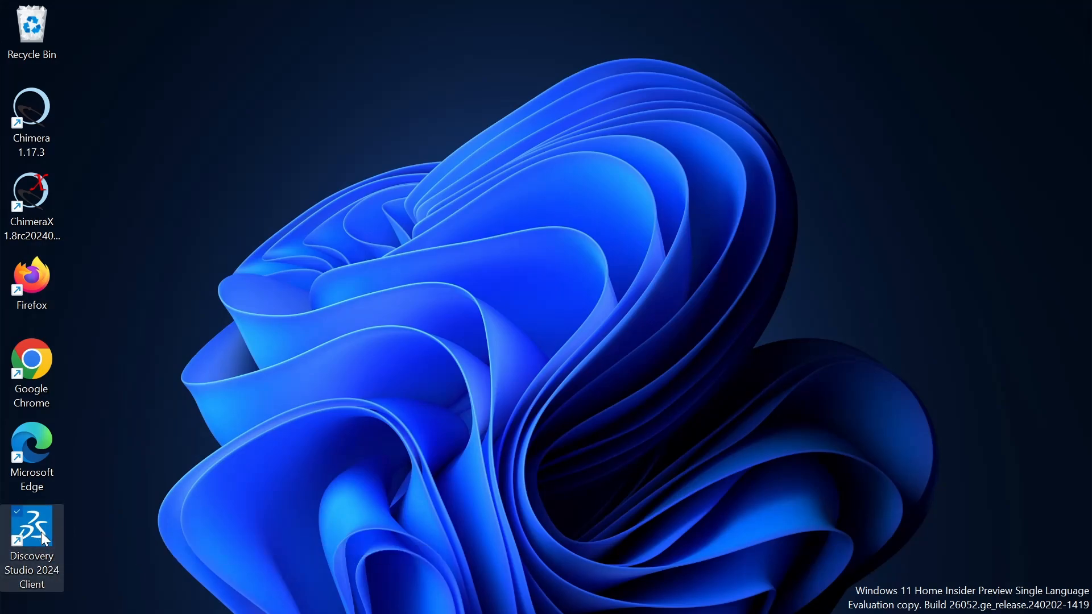
Launch Discovery Studio 2024 Client and confirm file associations plus graphics optimization in Set Up.
double_click(32, 536)
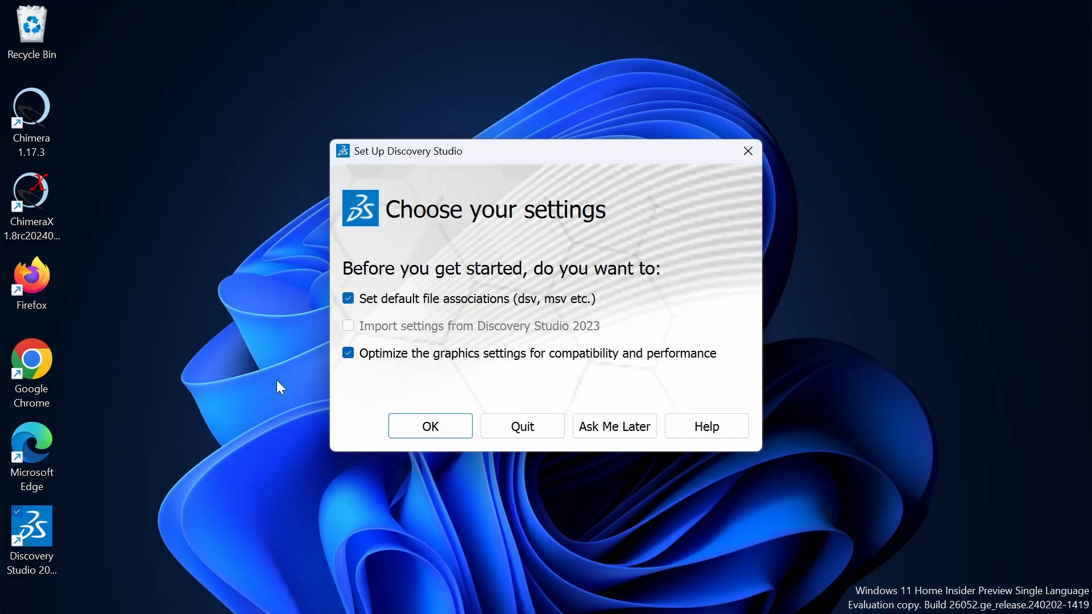
mouse_move(484, 303)
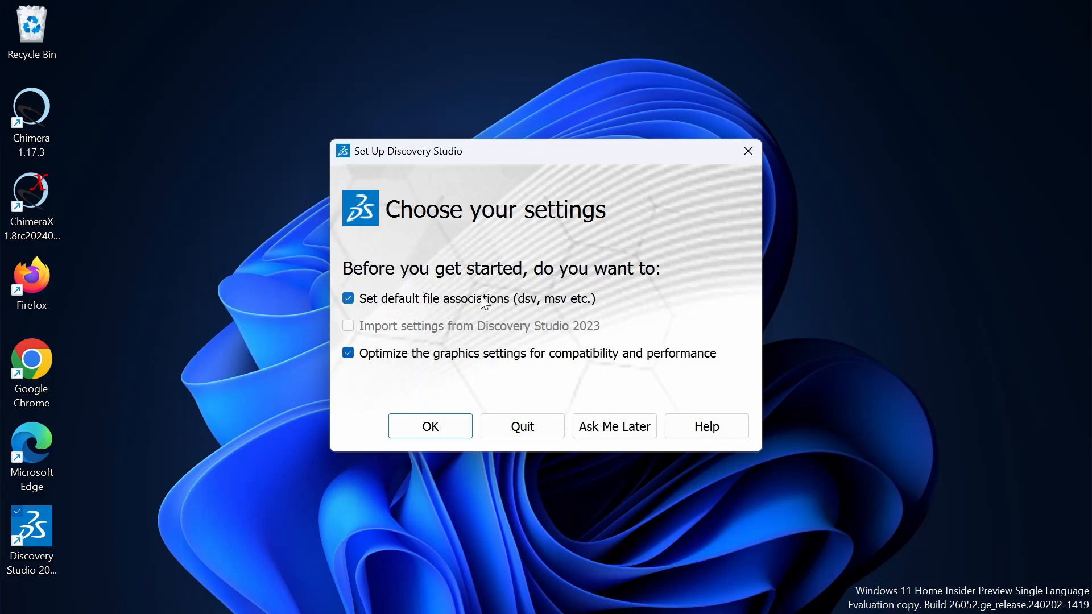
mouse_move(459, 340)
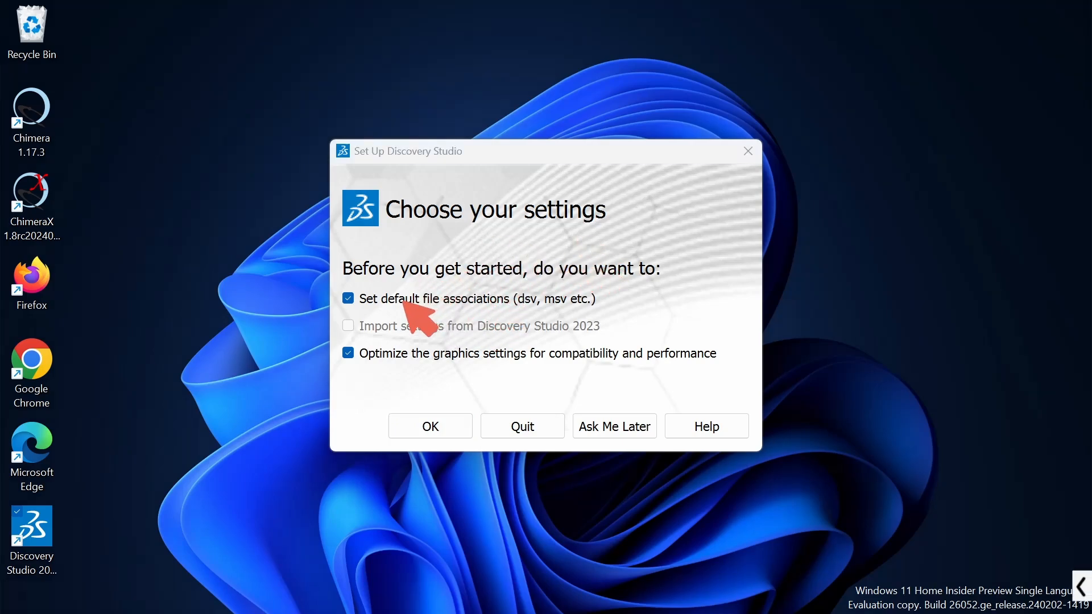
mouse_move(529, 377)
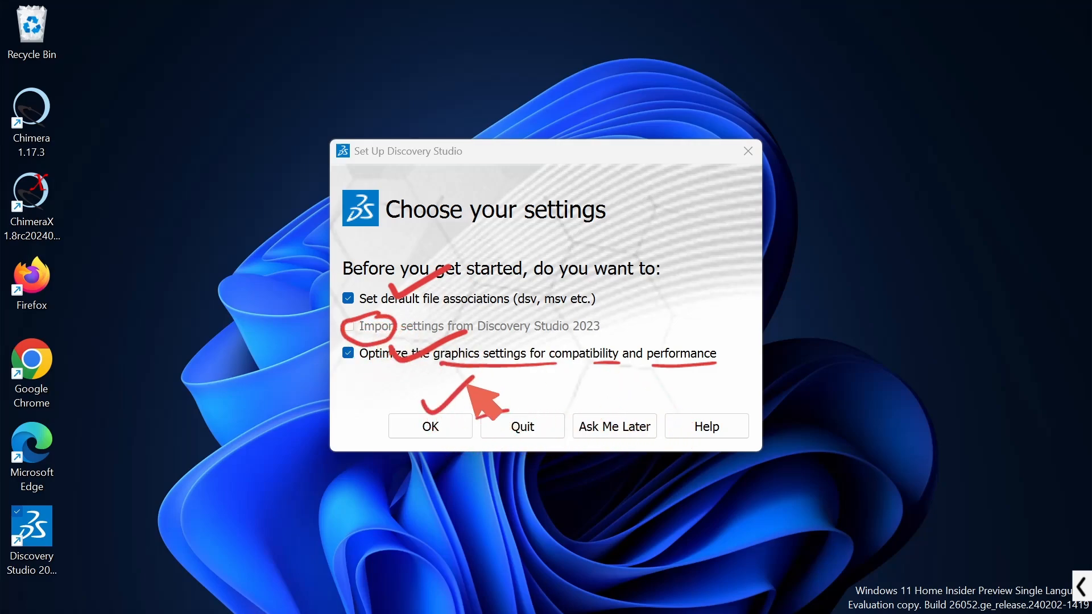
left_click(430, 425)
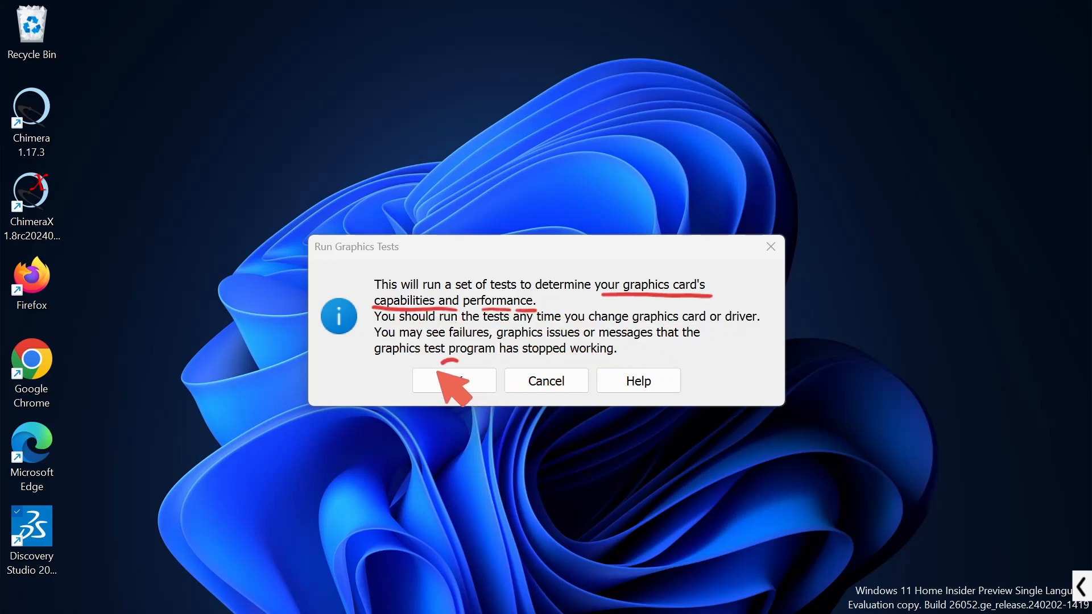
Run the graphics card tests and view their detailed pass/fail results.
left_click(454, 380)
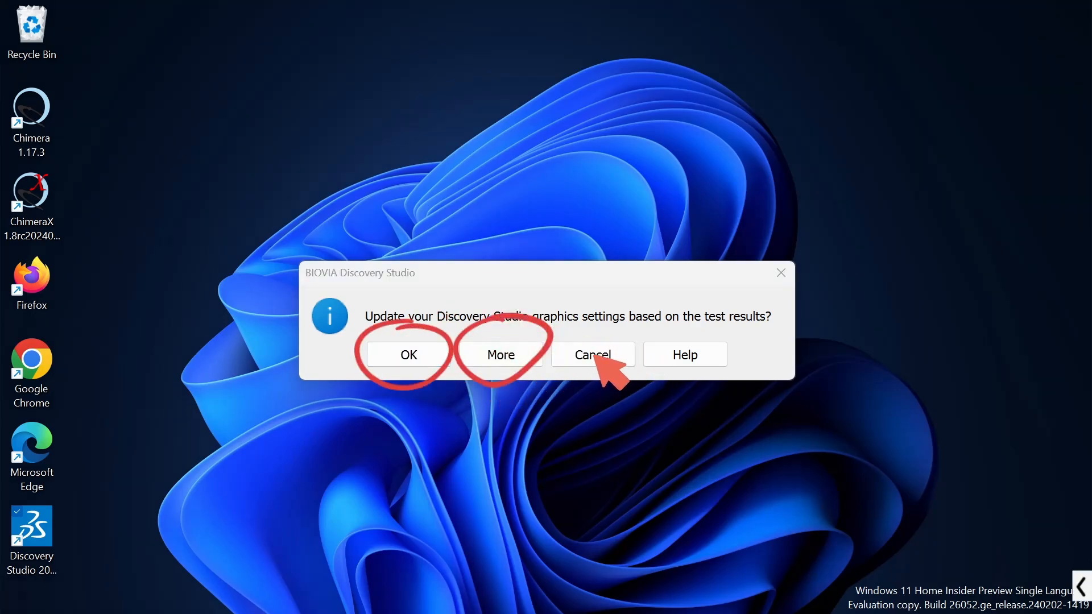
left_click(500, 355)
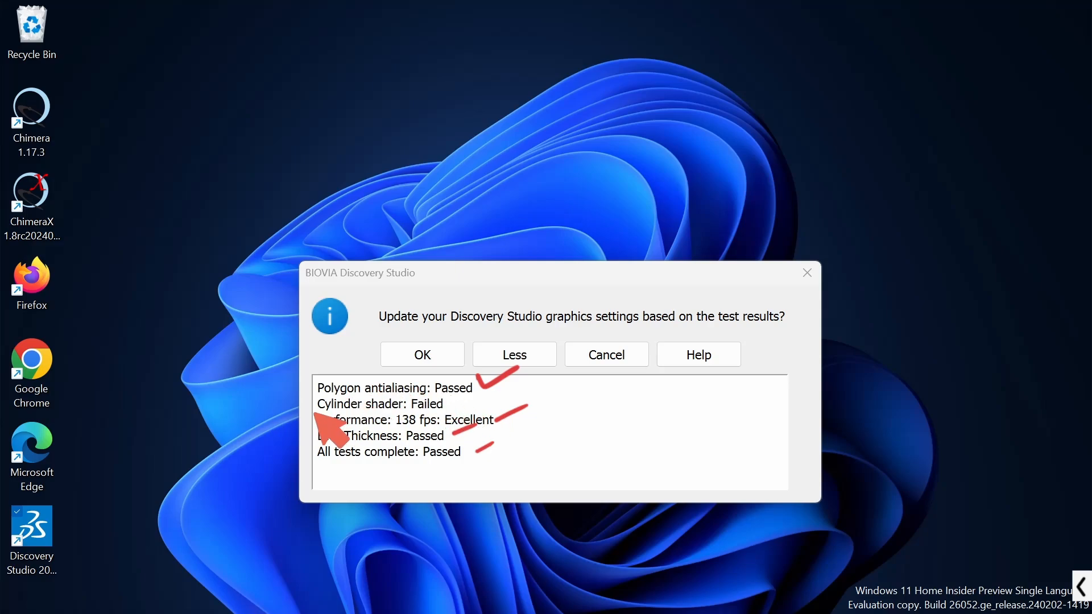
mouse_move(519, 371)
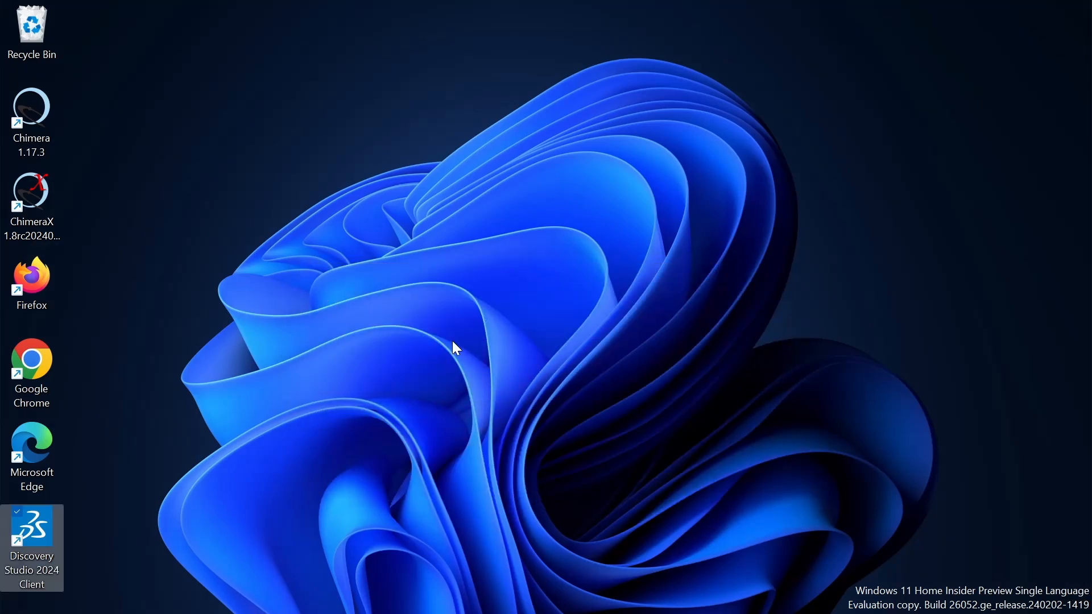
Browse Simulation, Small Molecules and My Tools, close DS Welcome, and return to Macromolecules.
double_click(32, 532)
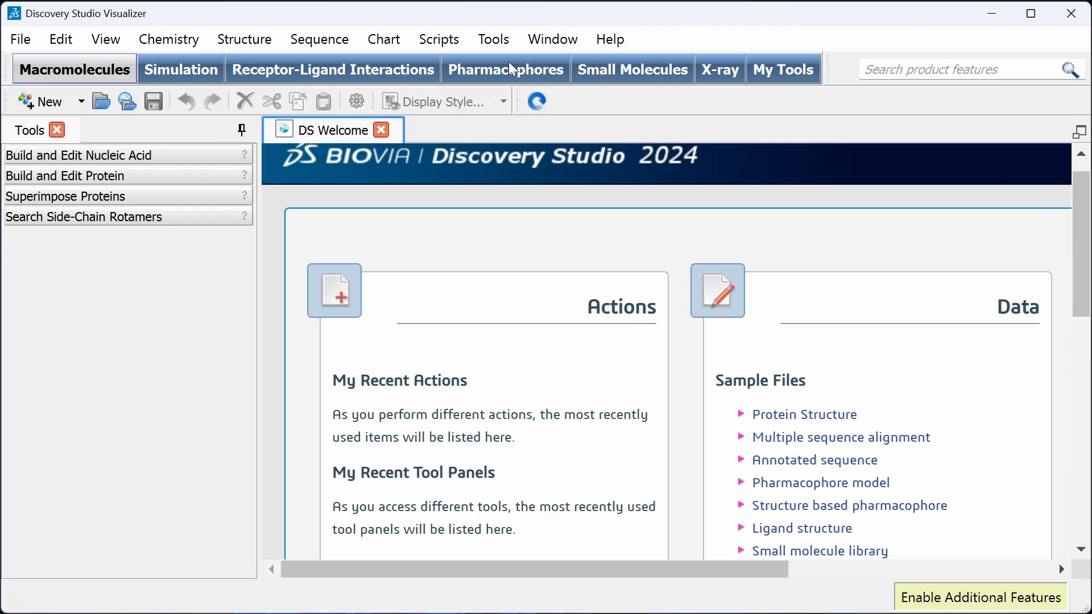
left_click(181, 70)
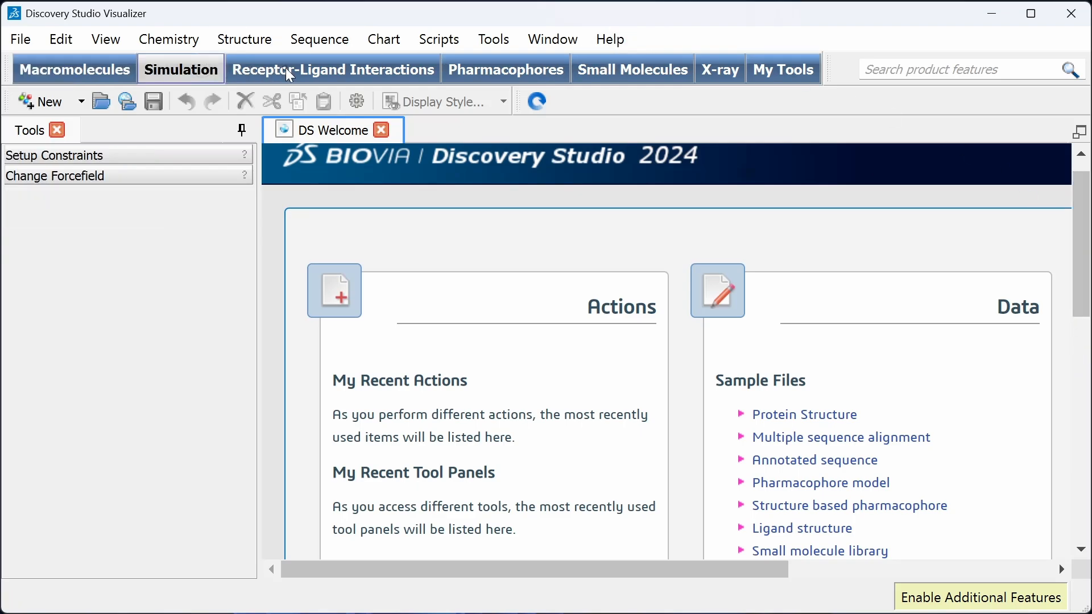
left_click(631, 69)
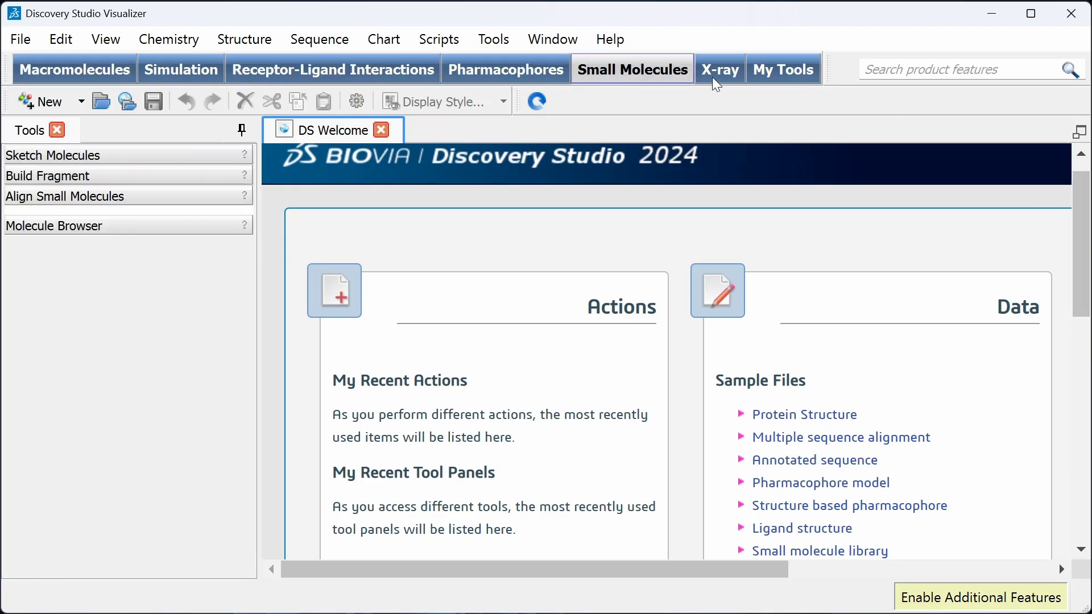
left_click(783, 69)
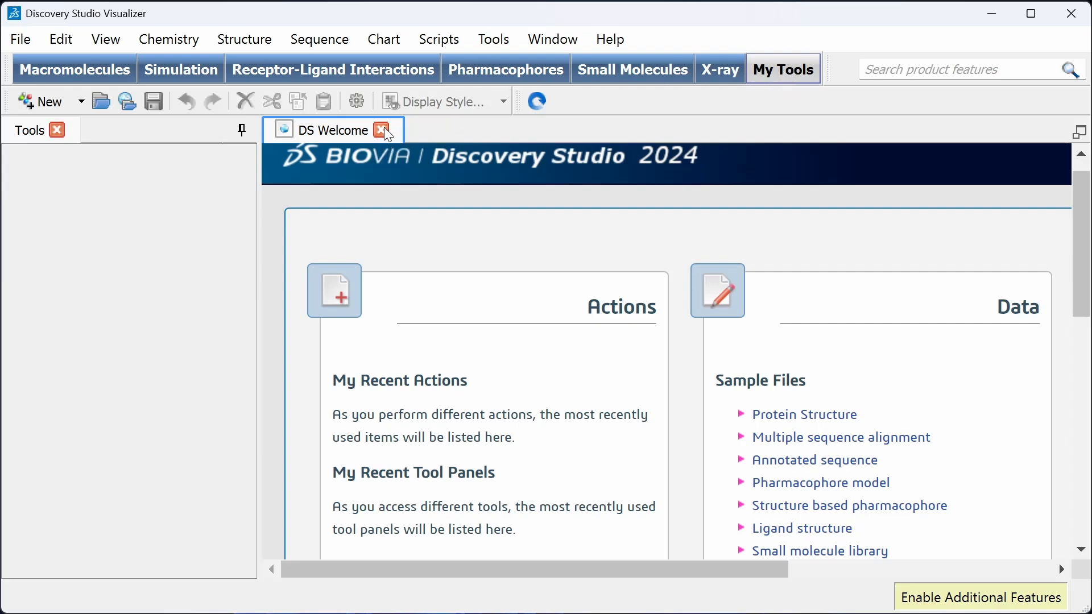
left_click(505, 70)
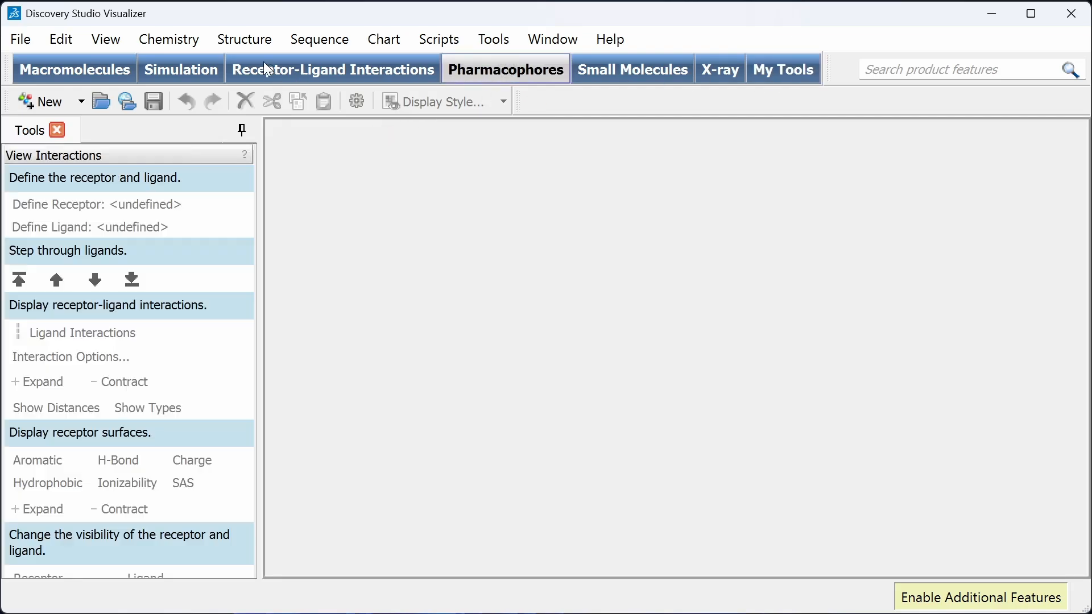
left_click(74, 69)
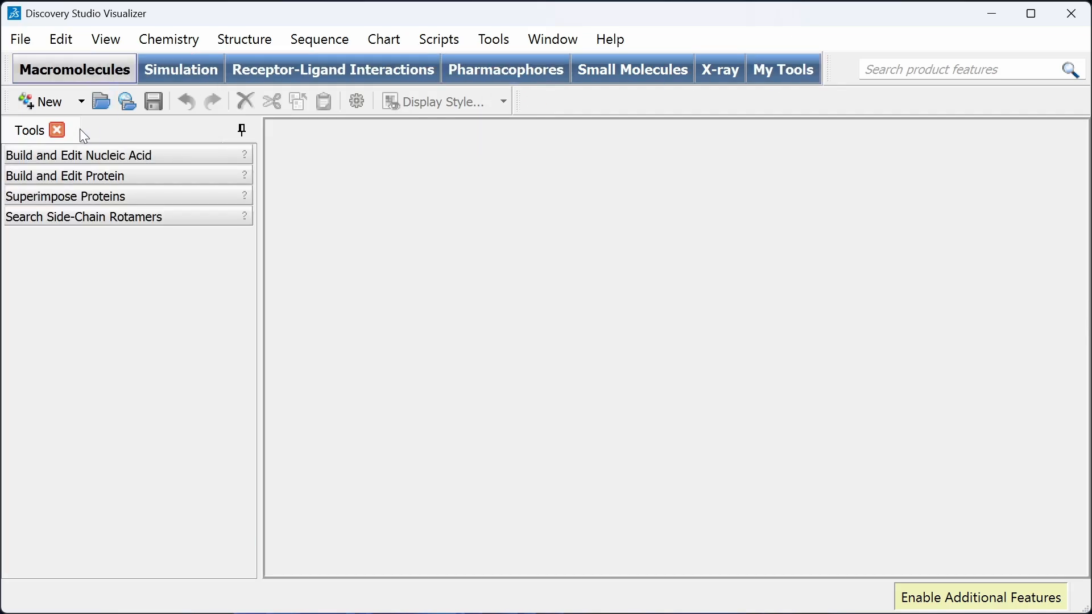
left_click(243, 39)
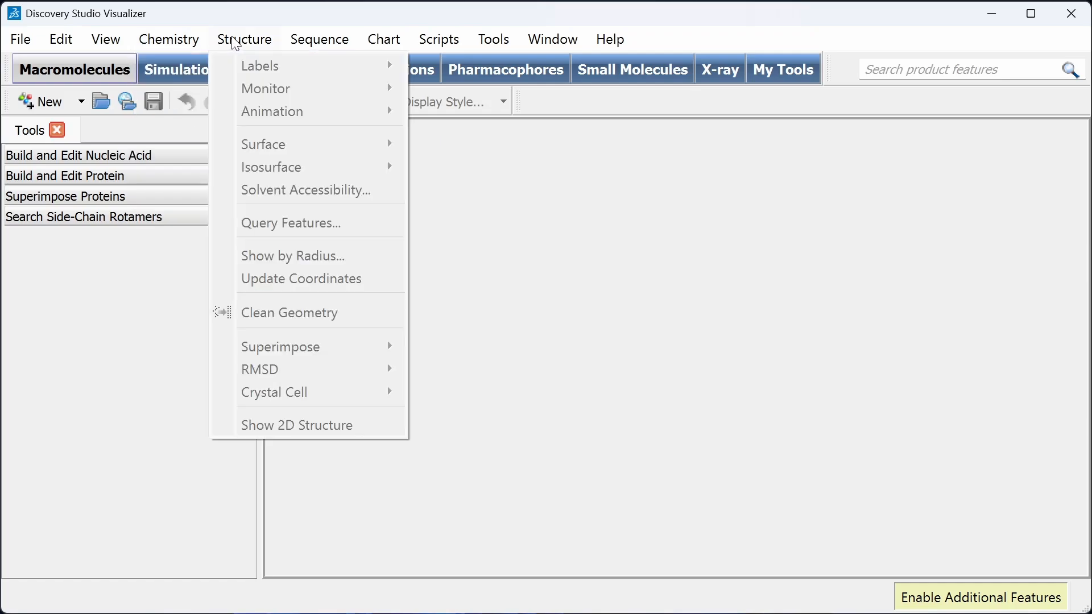
left_click(492, 39)
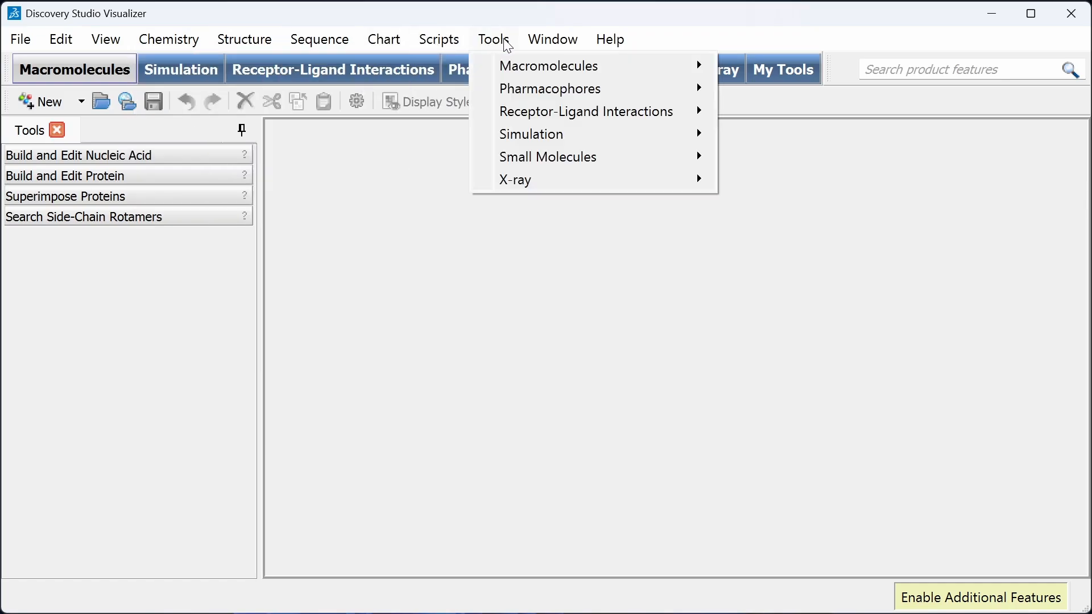
left_click(609, 39)
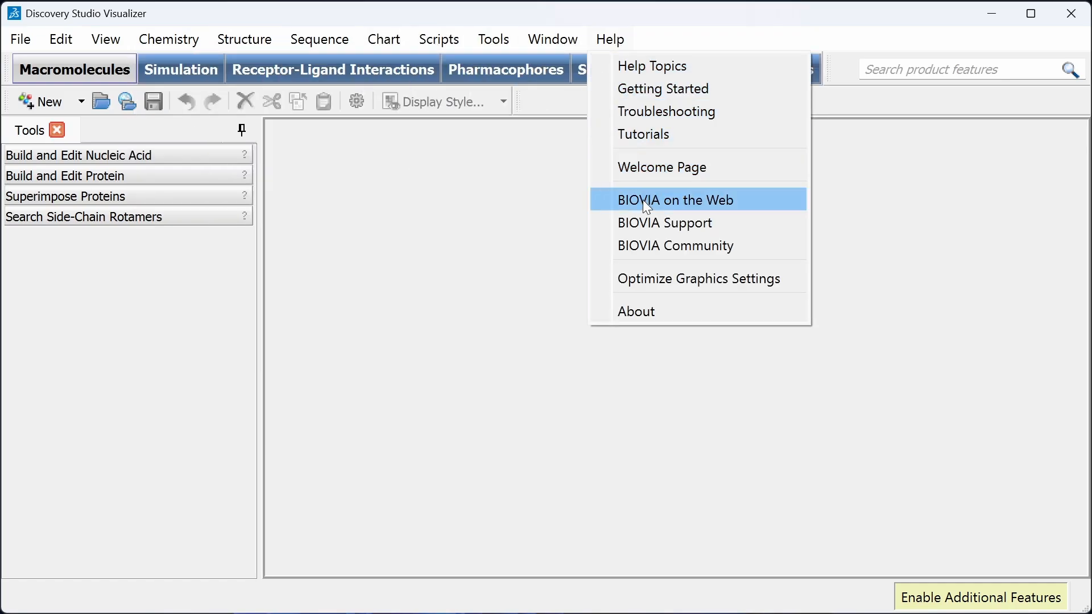
left_click(243, 39)
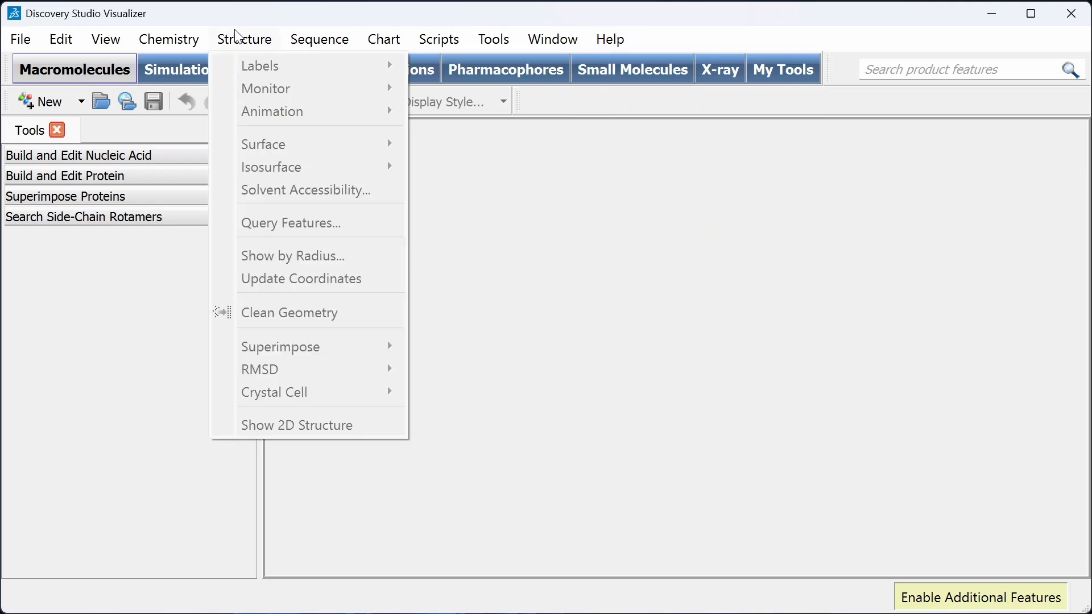
left_click(20, 39)
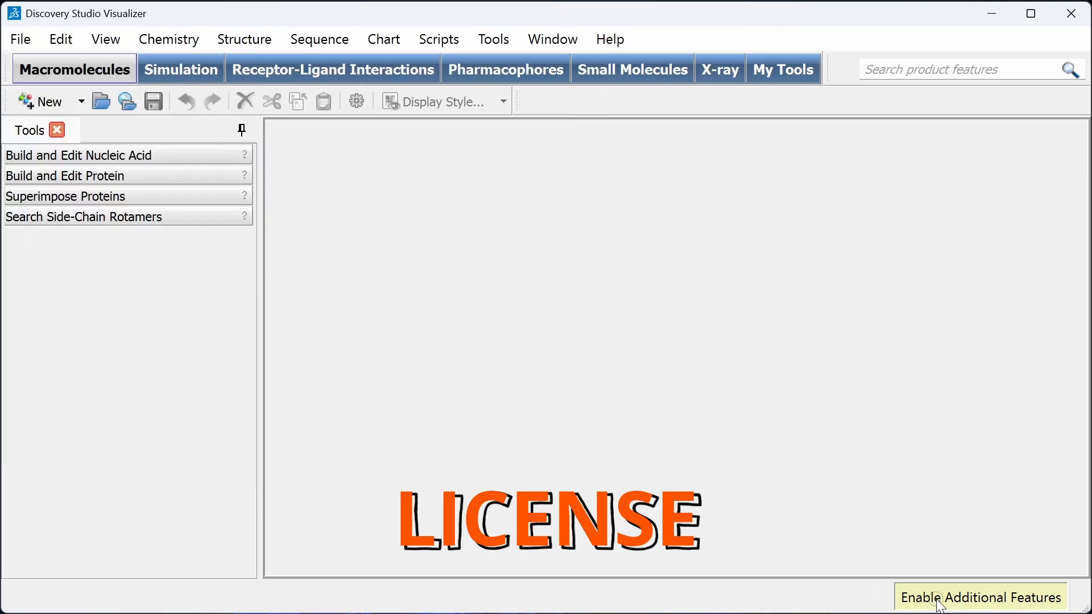
View the missing-license-file details for additional features, then decline licensing and stay on the free visualizer.
left_click(981, 598)
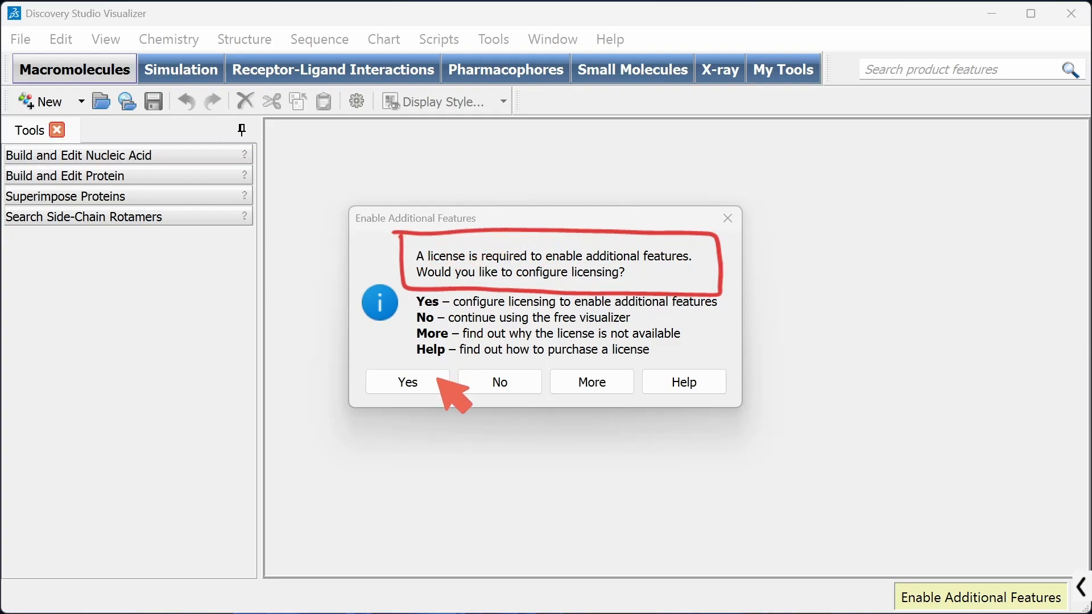
mouse_move(502, 299)
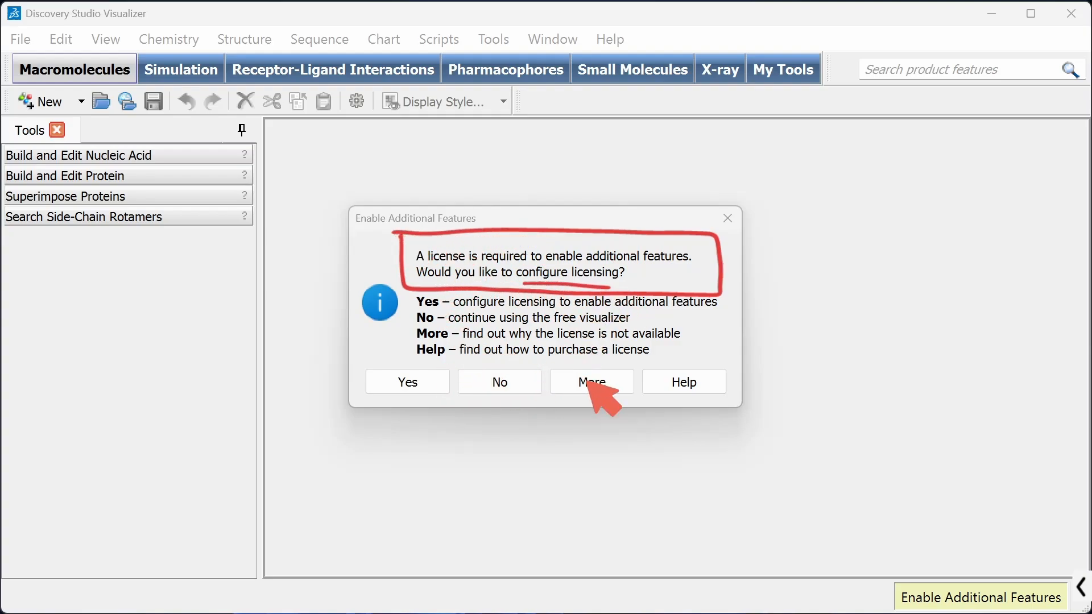
left_click(590, 382)
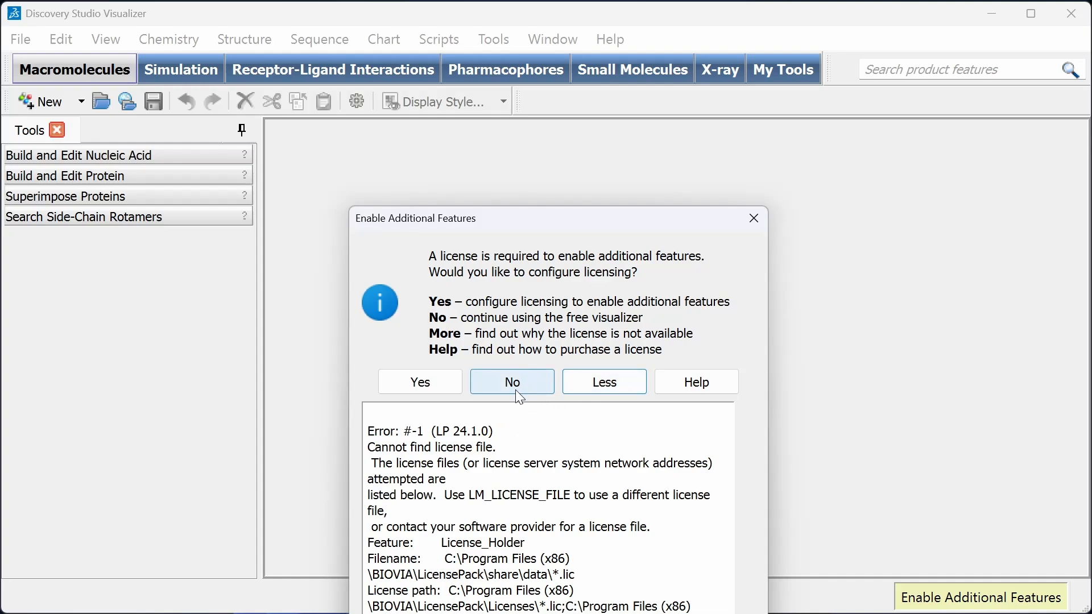
left_click(512, 382)
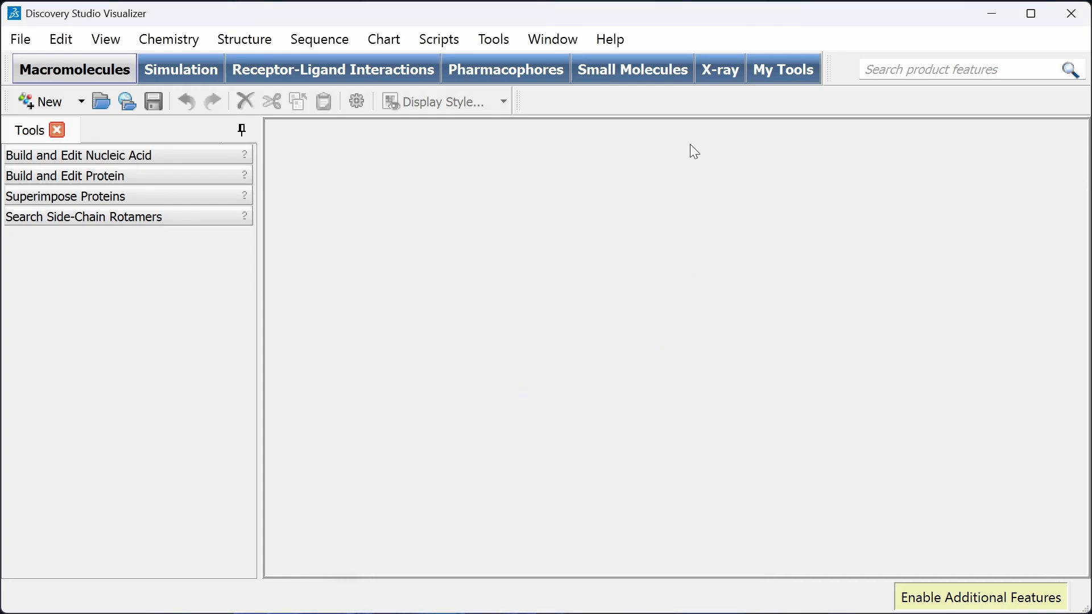